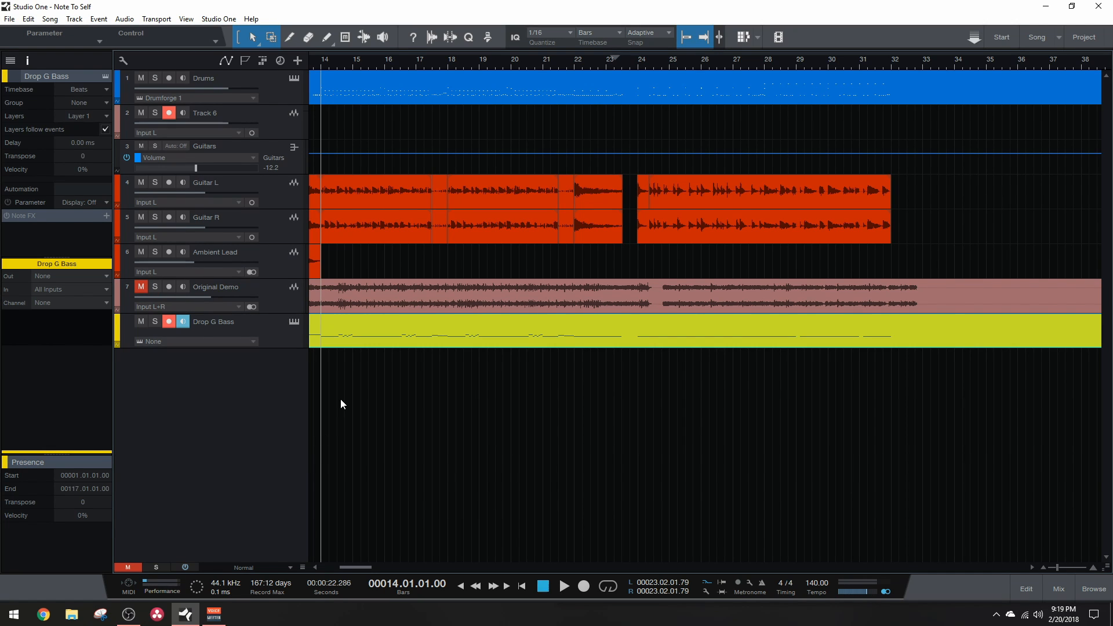
mouse_move(424, 268)
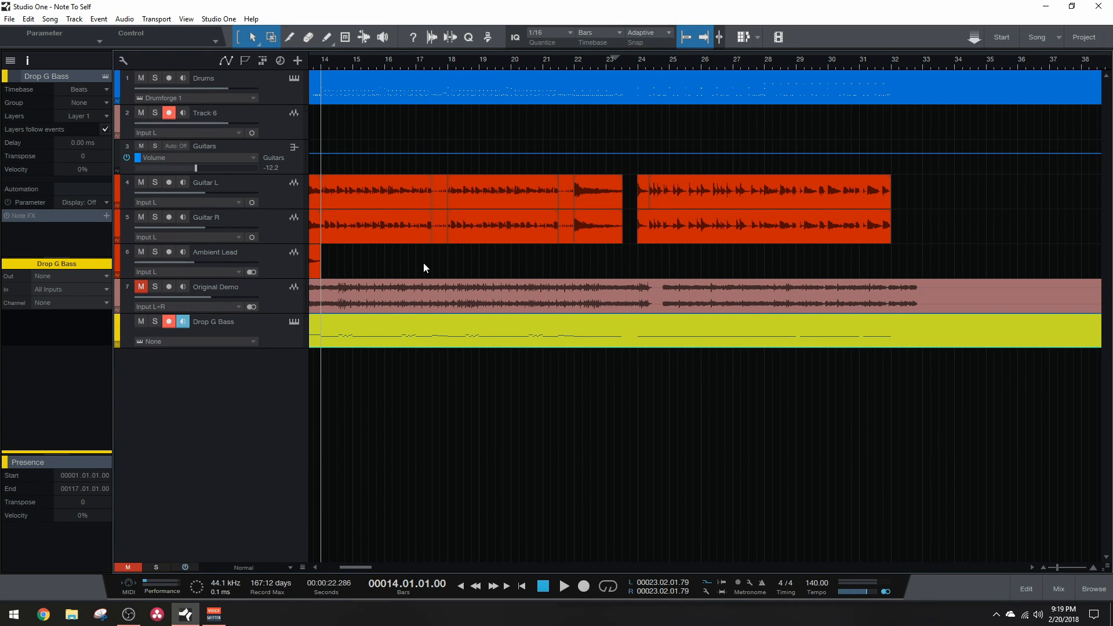
mouse_move(417, 271)
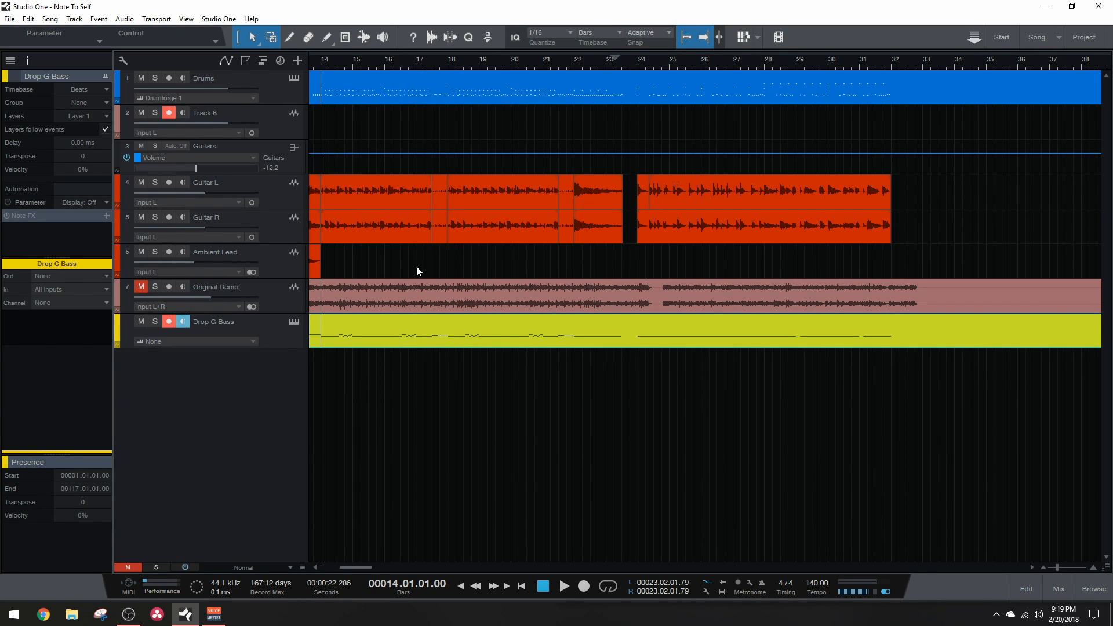
Open the Presence XT instrument editor on the Drop G Bass track
click(563, 586)
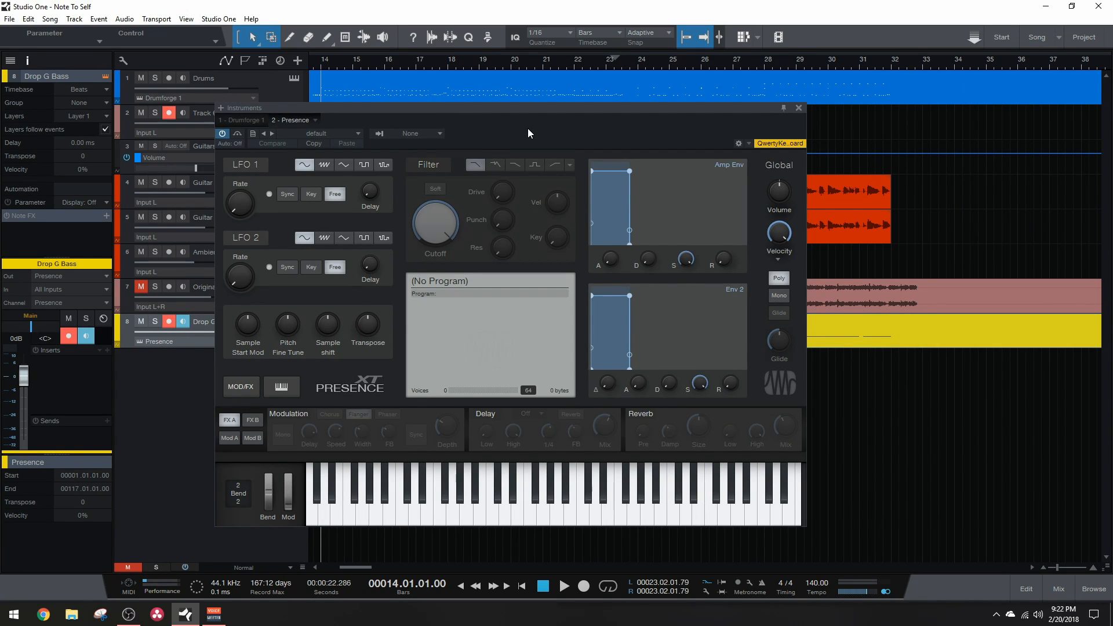
Load the Contemporary Bass 'Cont. Bass Picked Full' program from the Presence XT preset list
click(314, 133)
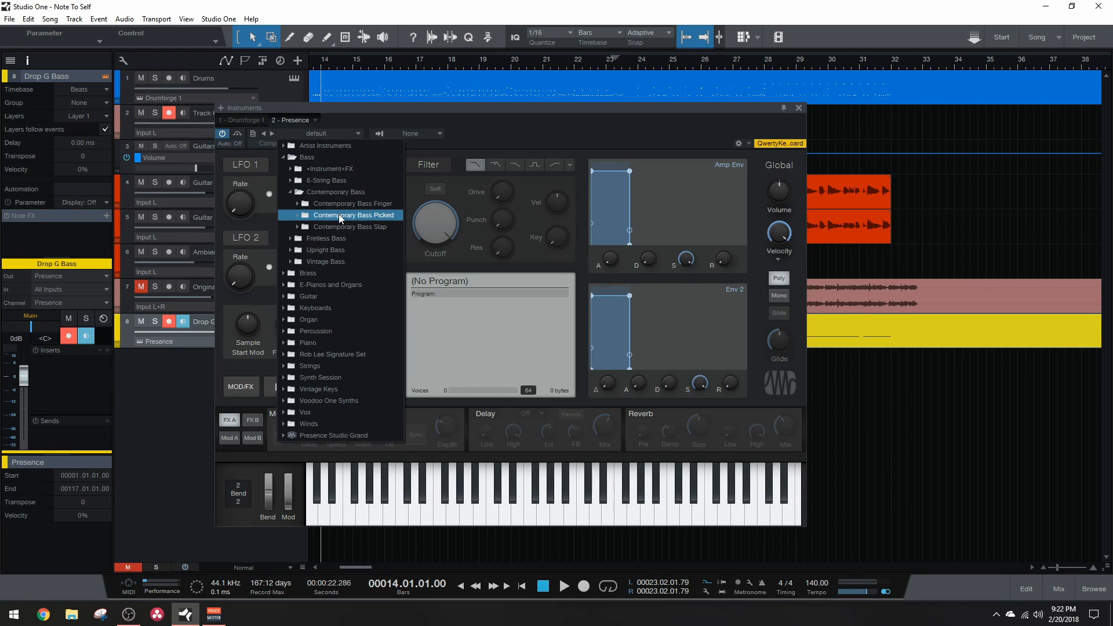
click(354, 214)
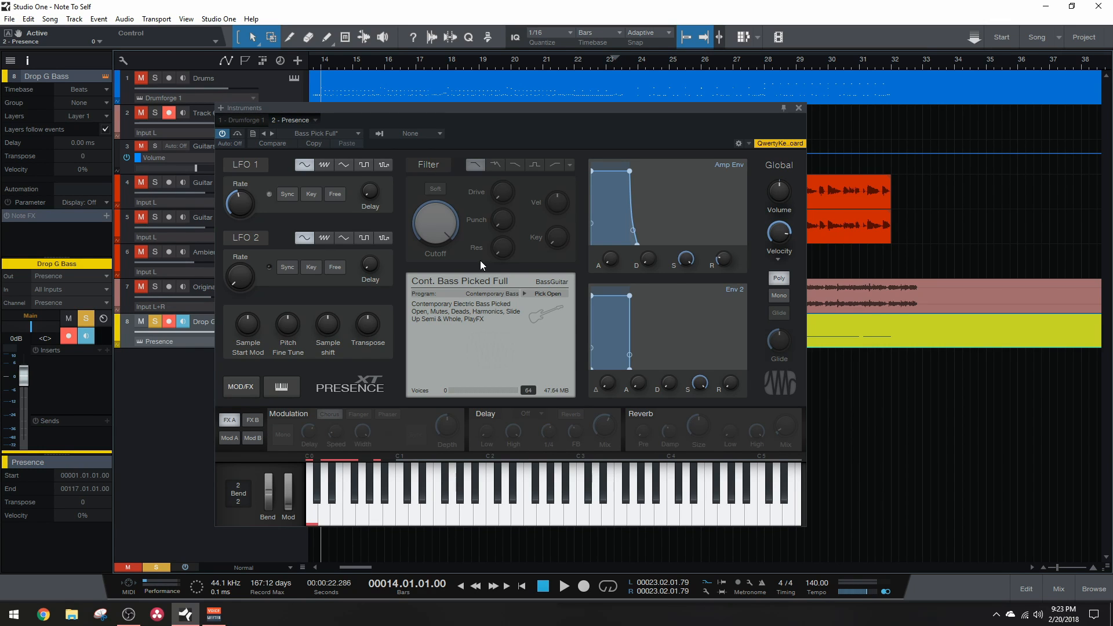
mouse_move(600, 273)
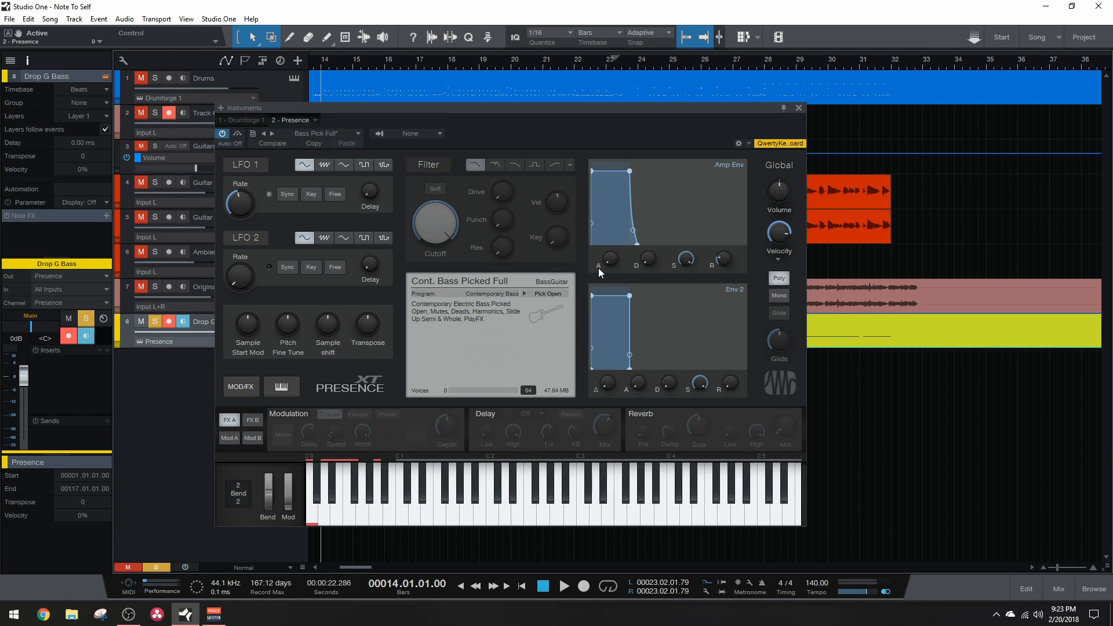
mouse_move(611, 260)
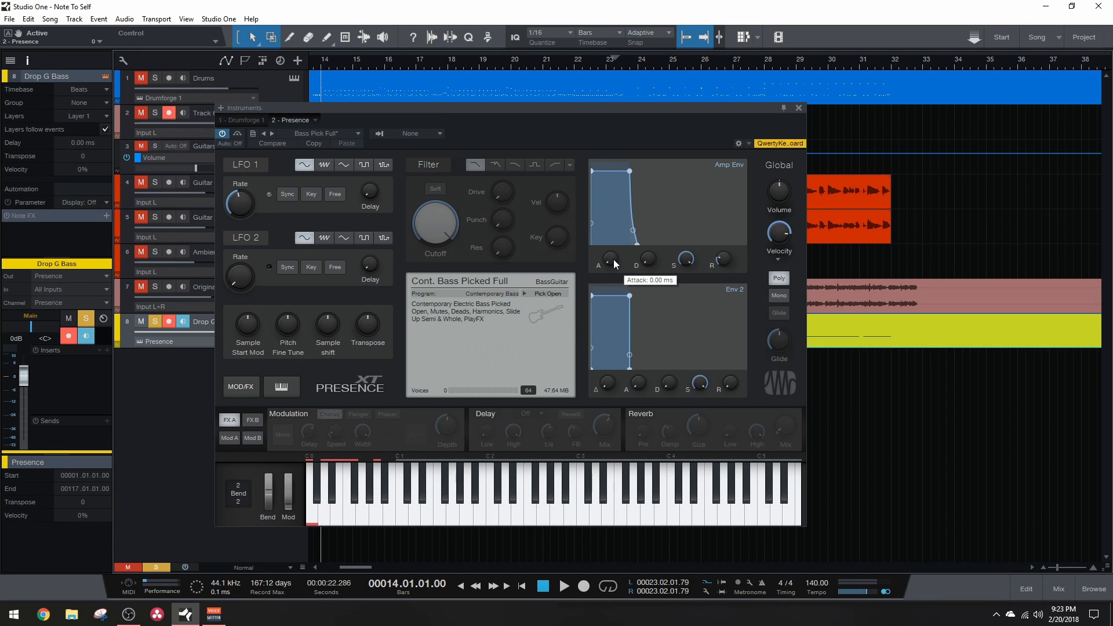
Lengthen the Amp Env attack to about 21.7 ms and audition two notes
click(564, 586)
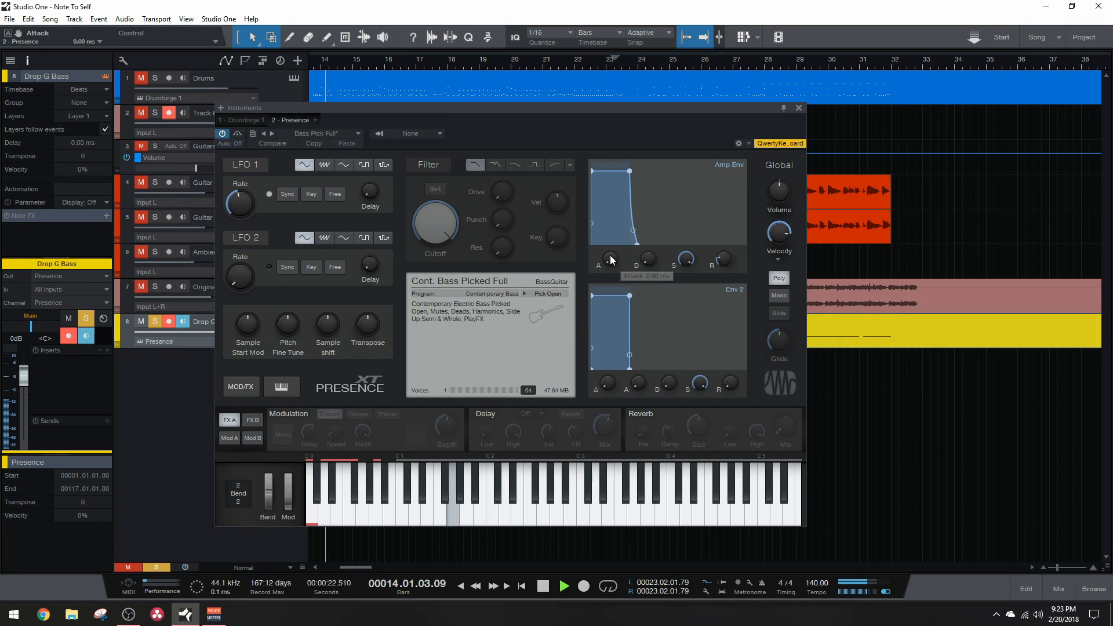
drag(606, 260, 606, 241)
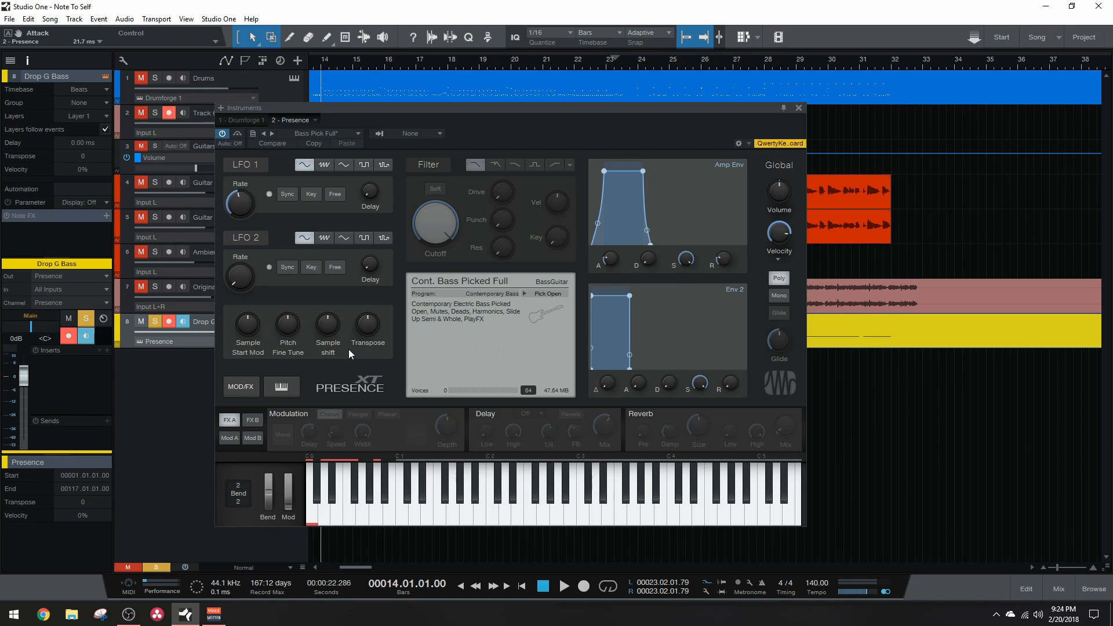
click(563, 585)
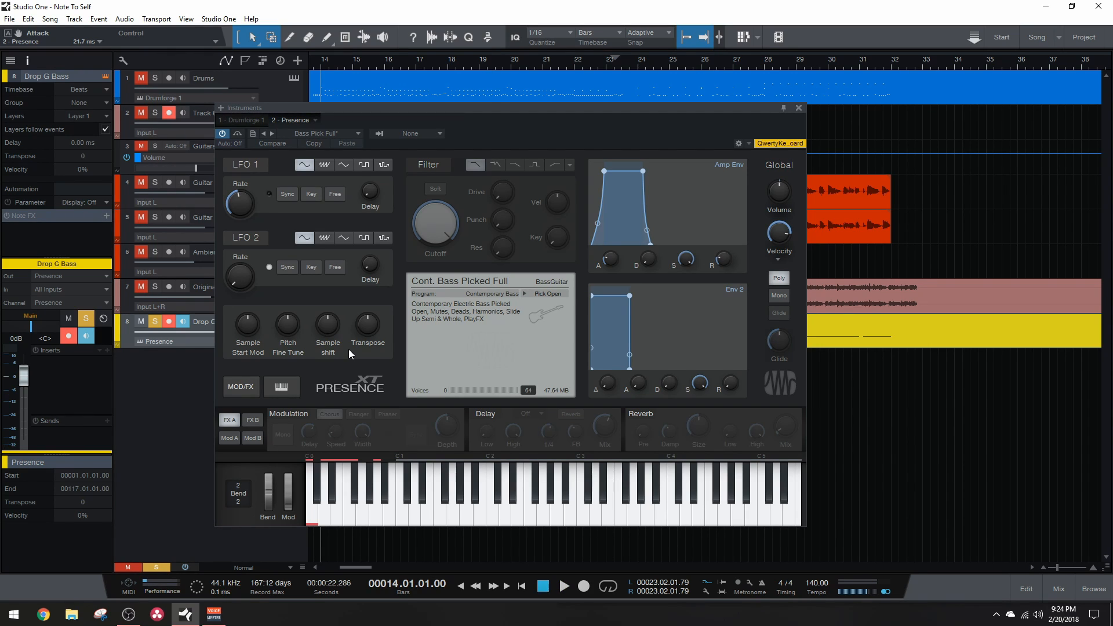
mouse_move(155, 321)
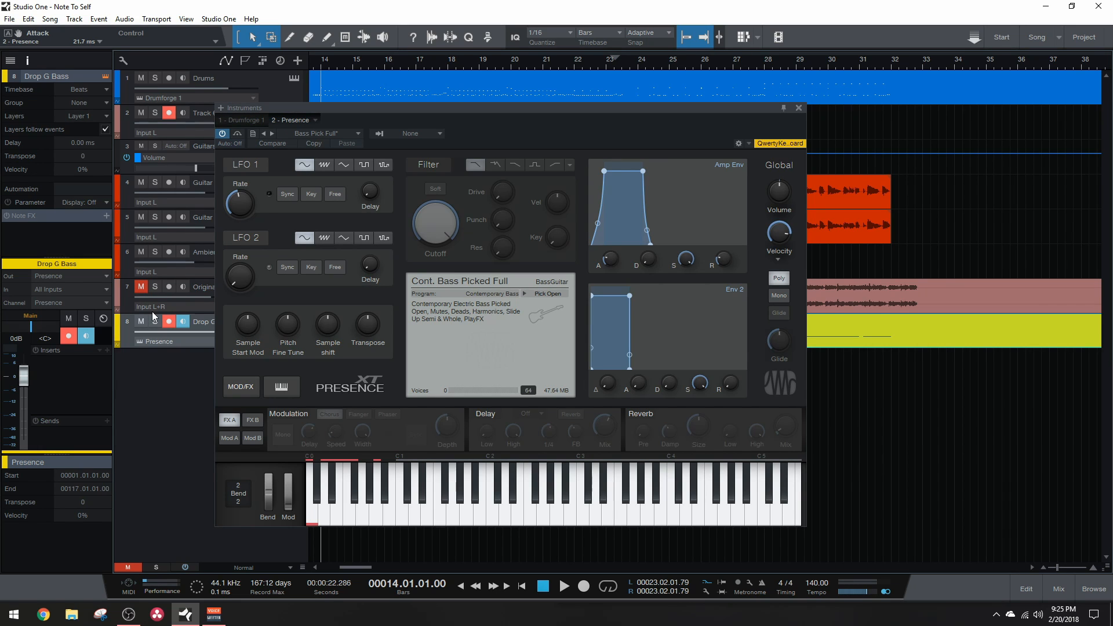
mouse_move(354, 392)
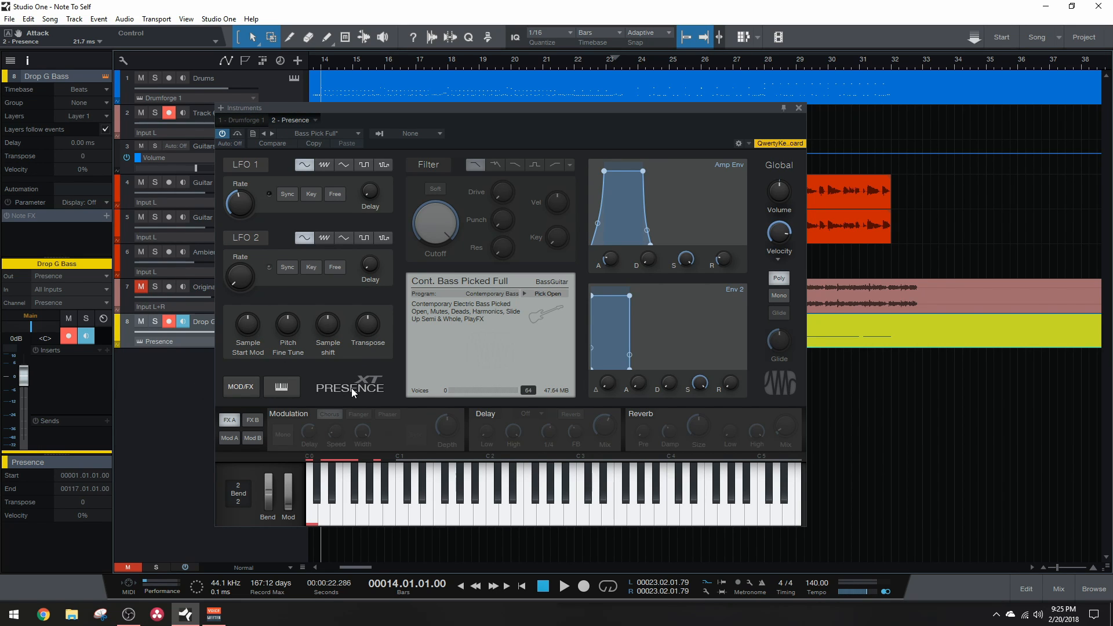
mouse_move(335, 533)
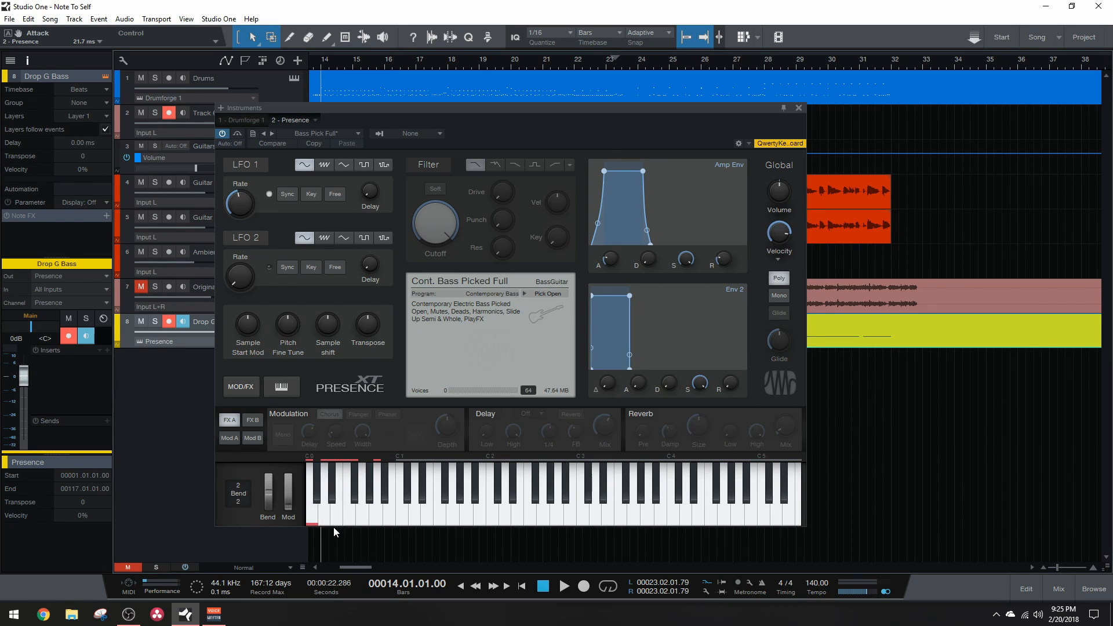
click(375, 497)
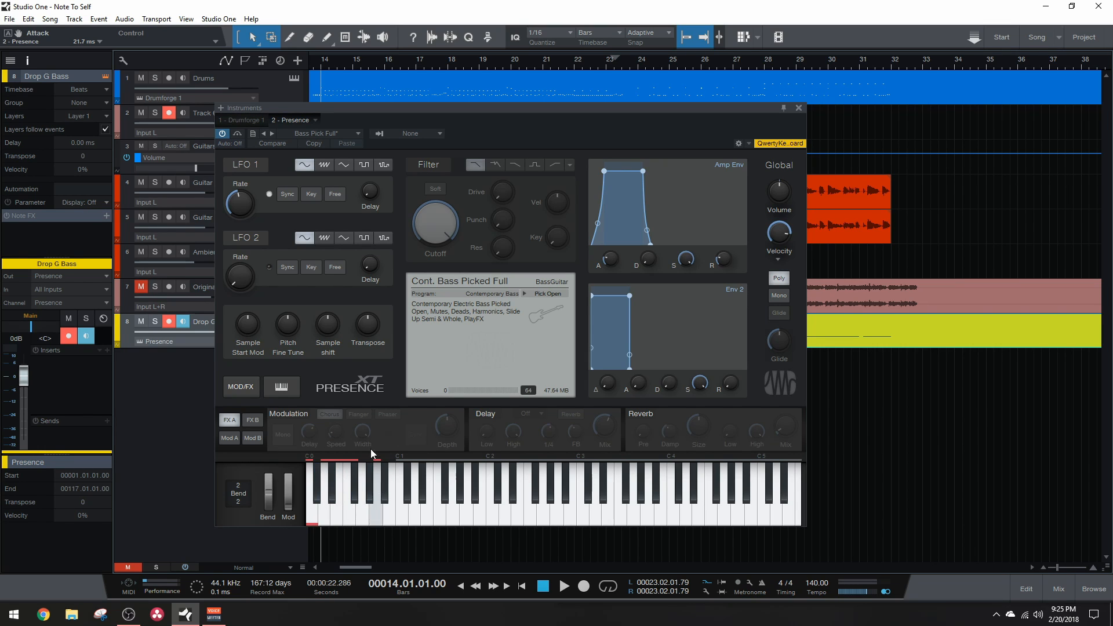
click(548, 294)
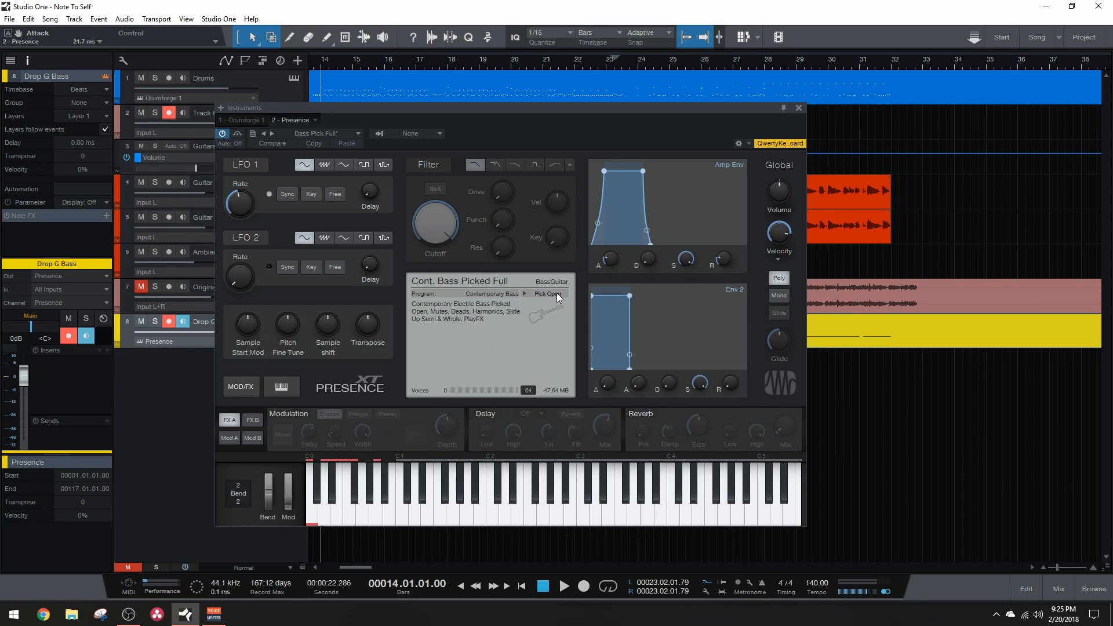
mouse_move(366, 326)
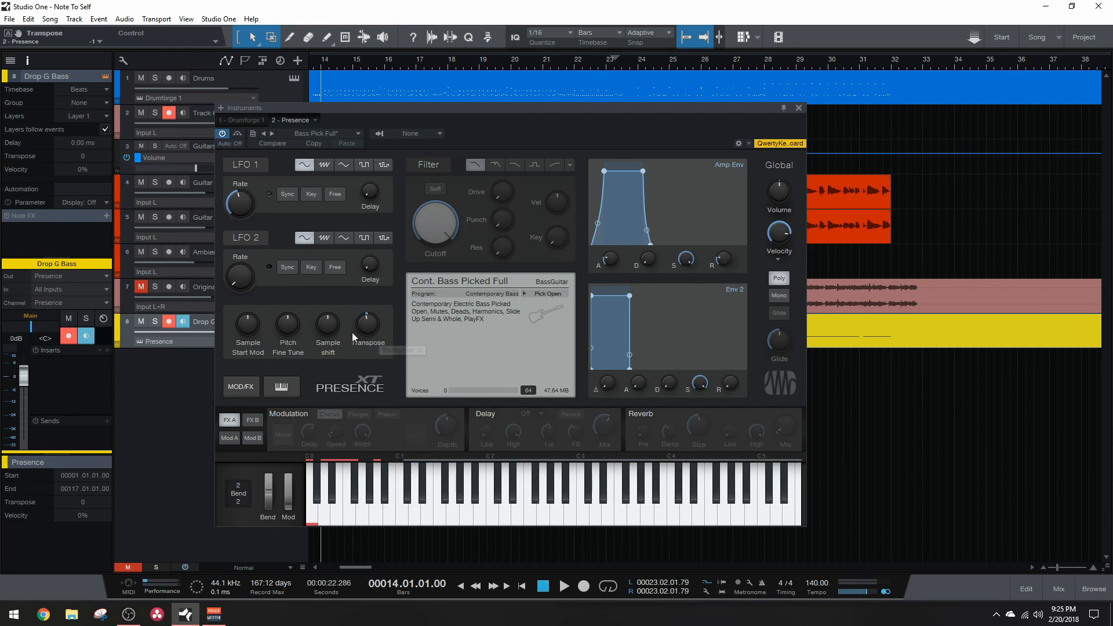
Try Presence transpose at -12, return it to 0, and close the instrument window
drag(367, 326, 362, 402)
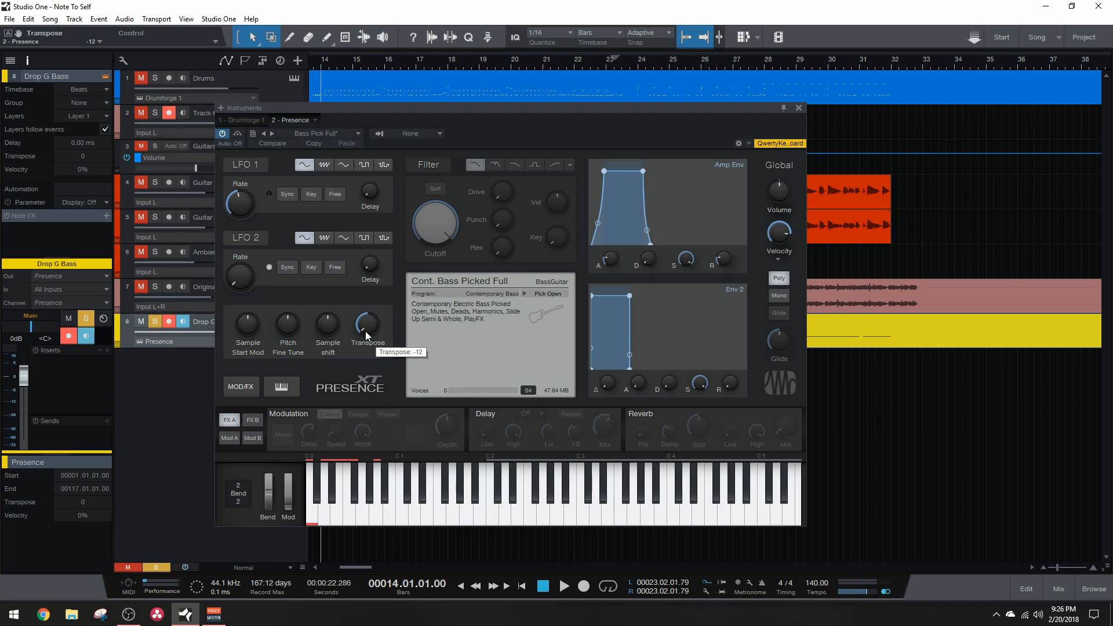
drag(367, 325, 367, 313)
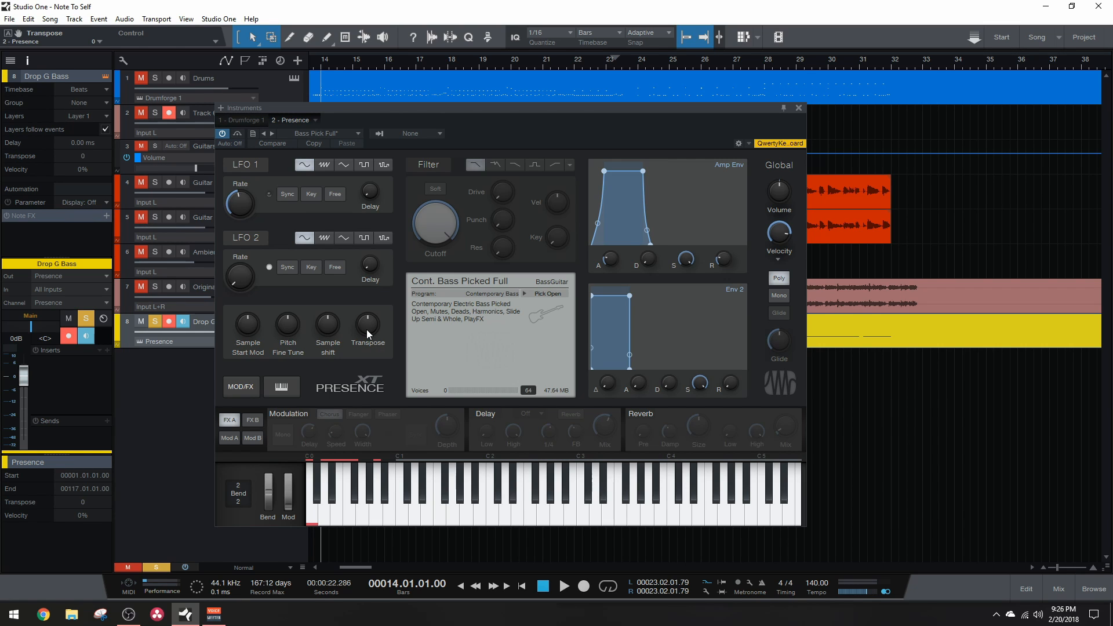
click(798, 108)
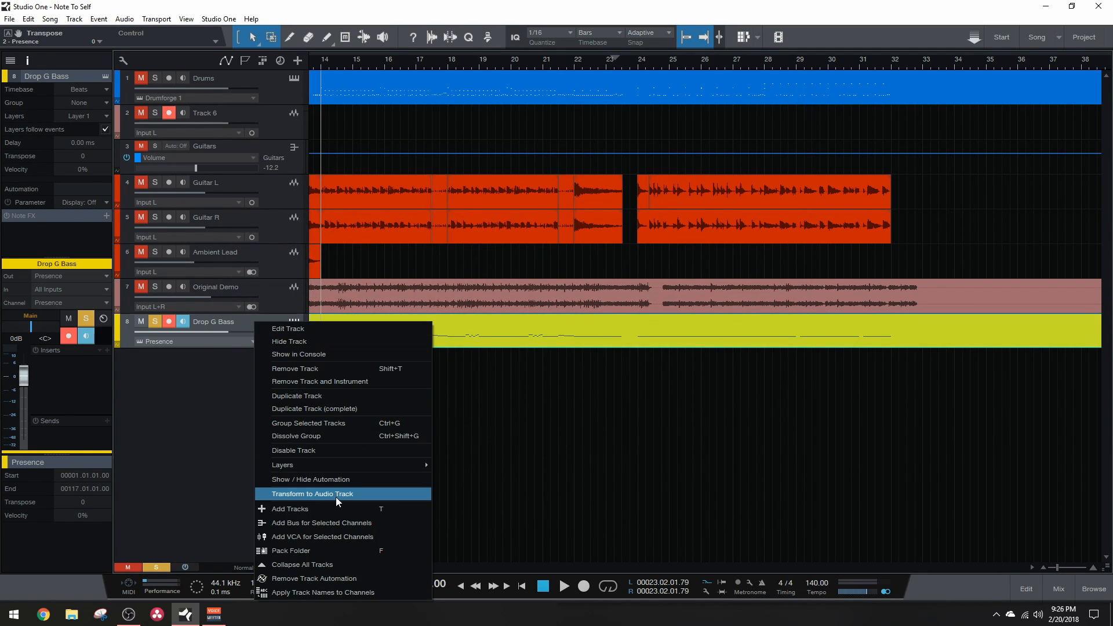
Transform the bass track to audio with Preserve Instrument Track State kept checked
click(310, 494)
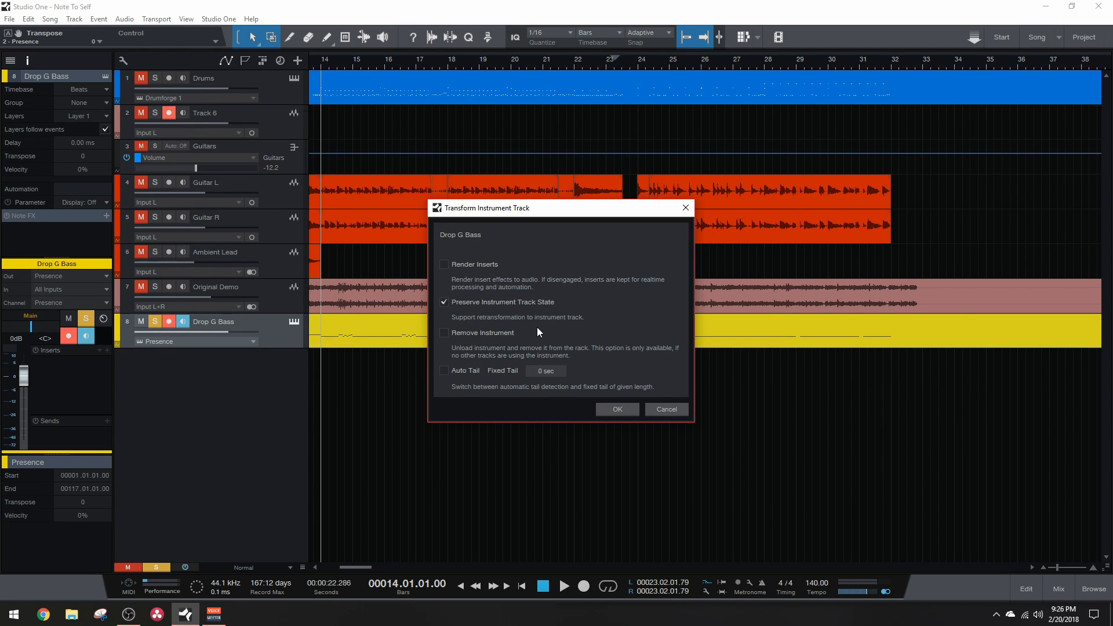
click(616, 408)
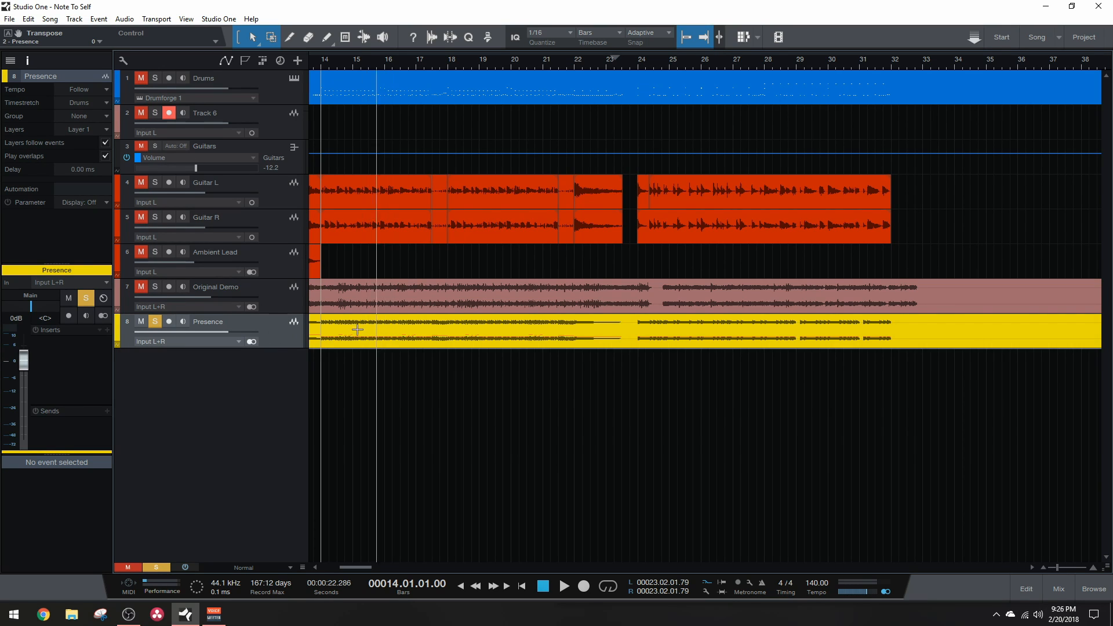
mouse_move(319, 349)
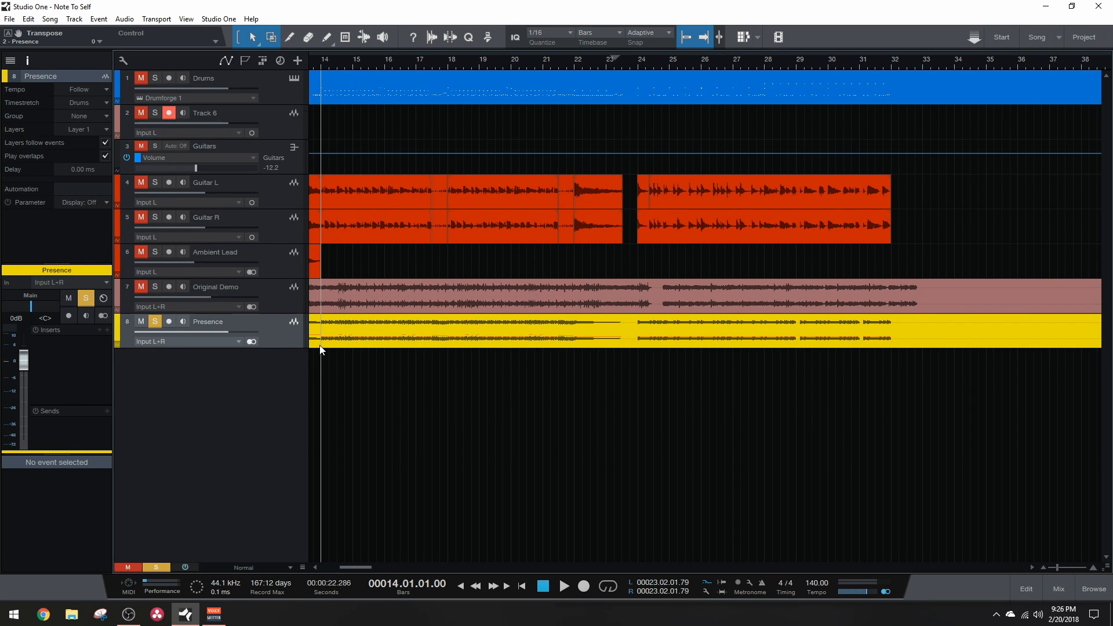
mouse_move(526, 345)
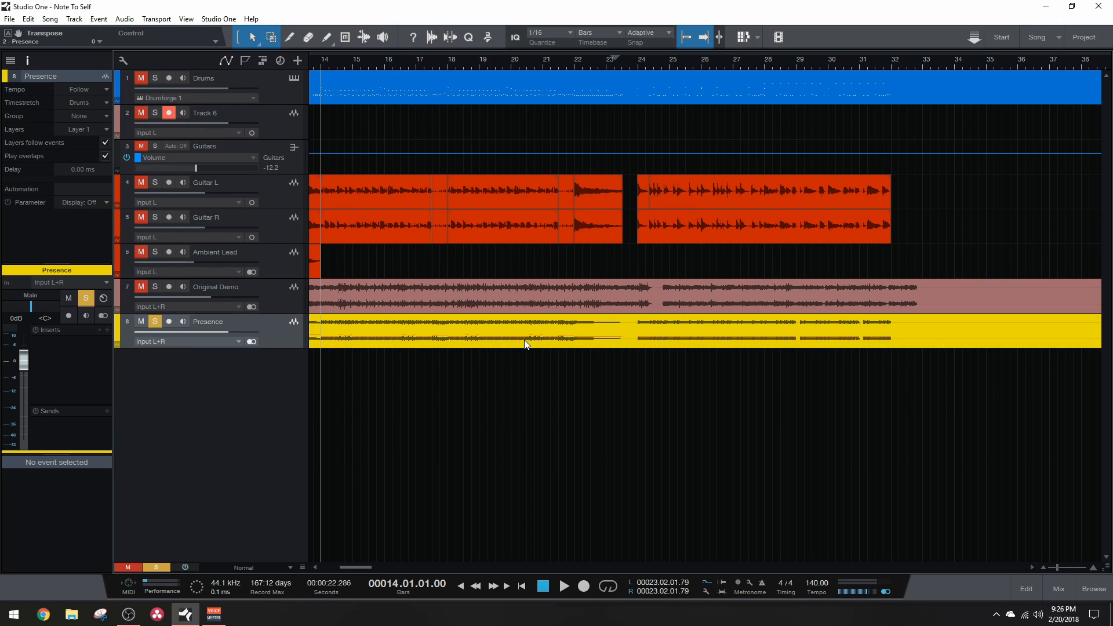
mouse_move(377, 346)
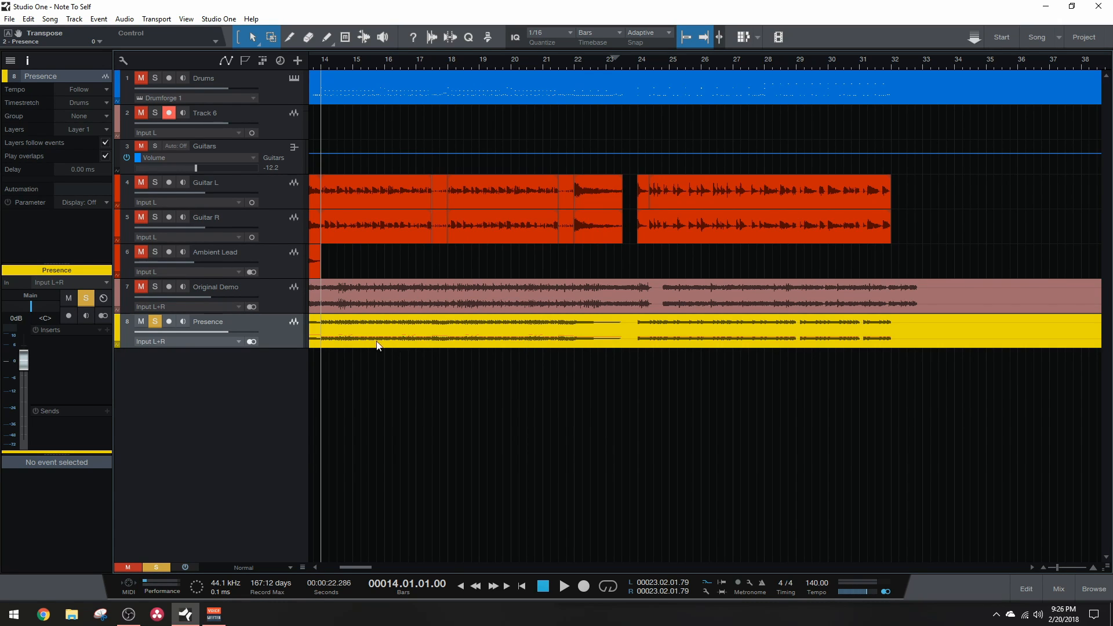
Bring up the Inserts preset menu listing the saved FX chains
right_click(377, 346)
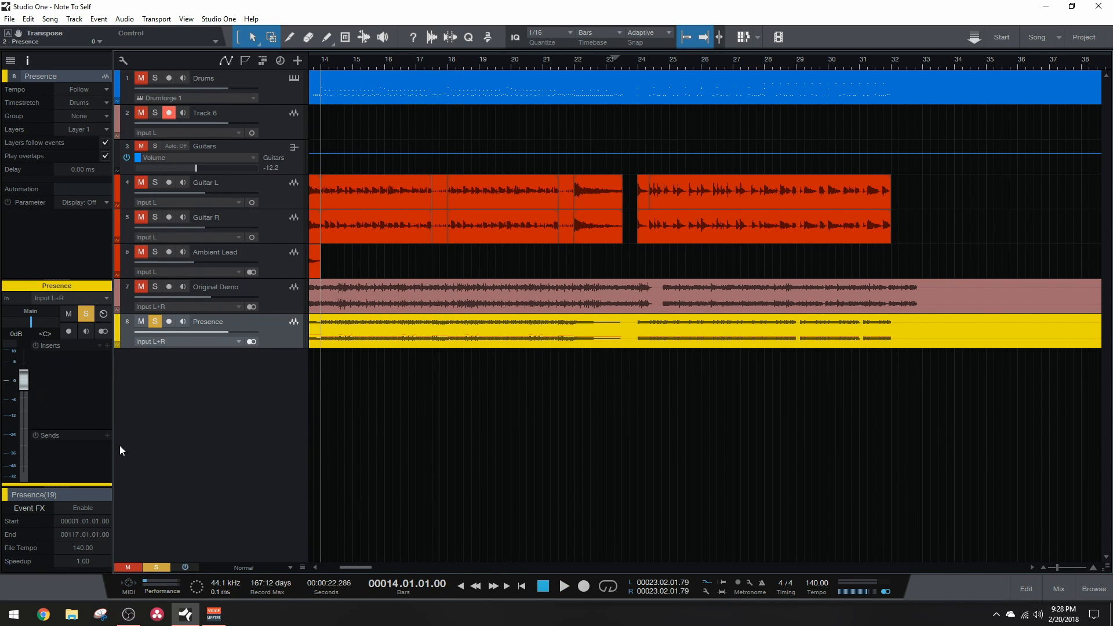
mouse_move(102, 379)
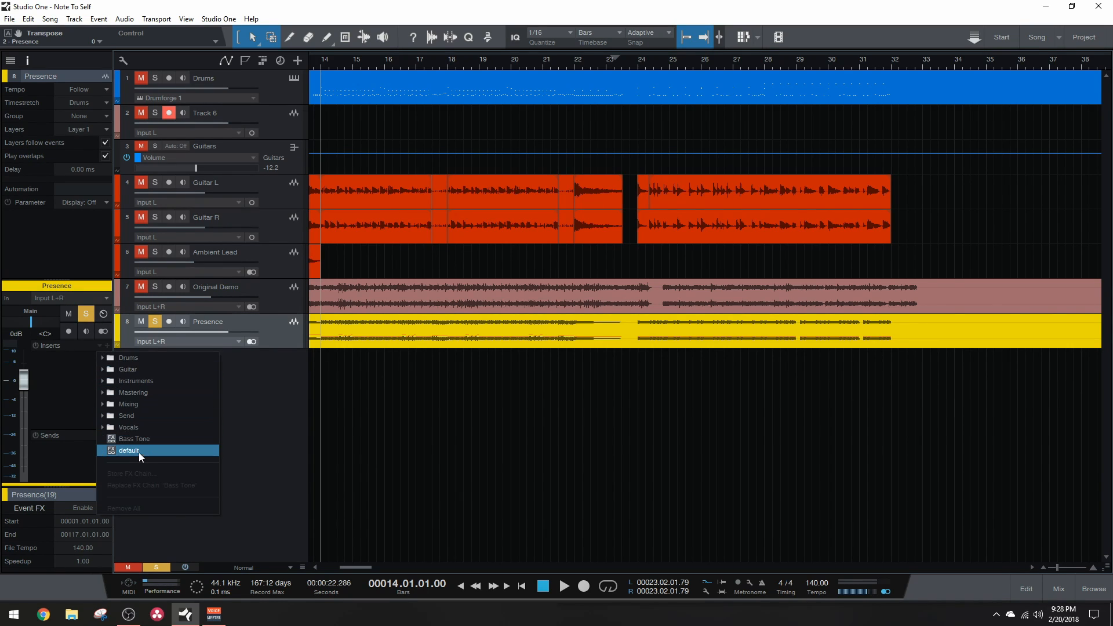
Load the Bass Tone chain, review its Pro EQ and Multiband Dynamics, then close Inserts
click(129, 450)
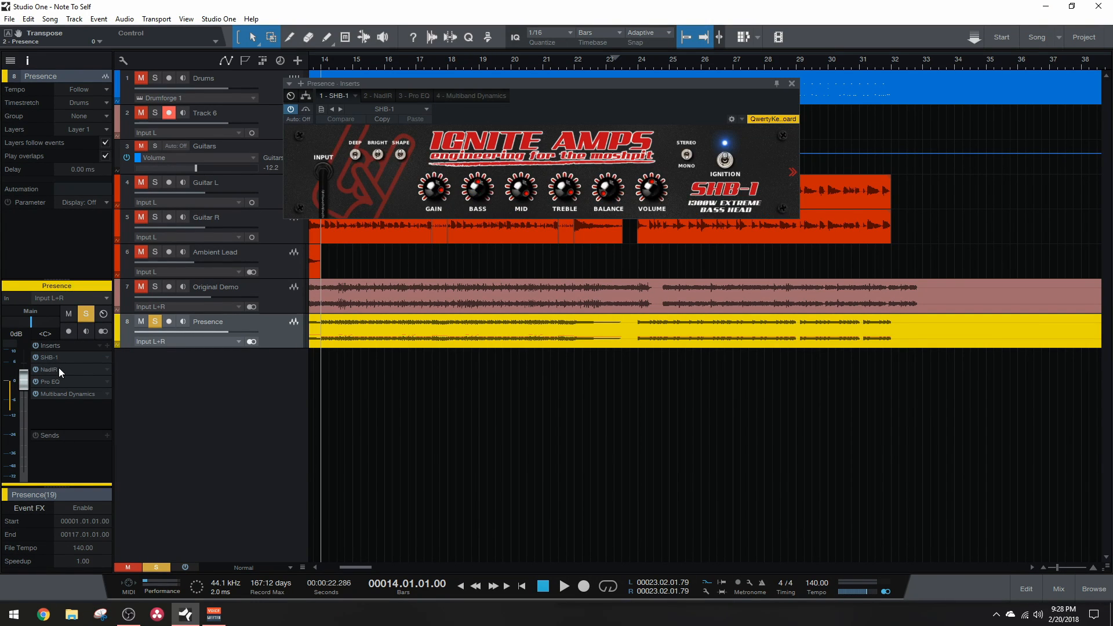
click(413, 95)
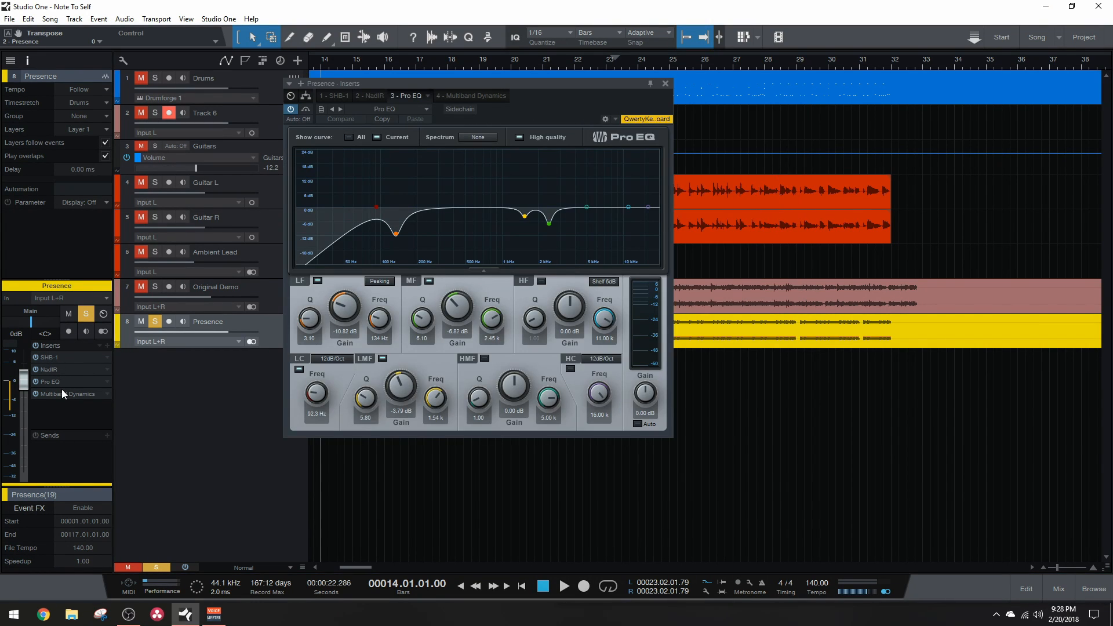
click(471, 96)
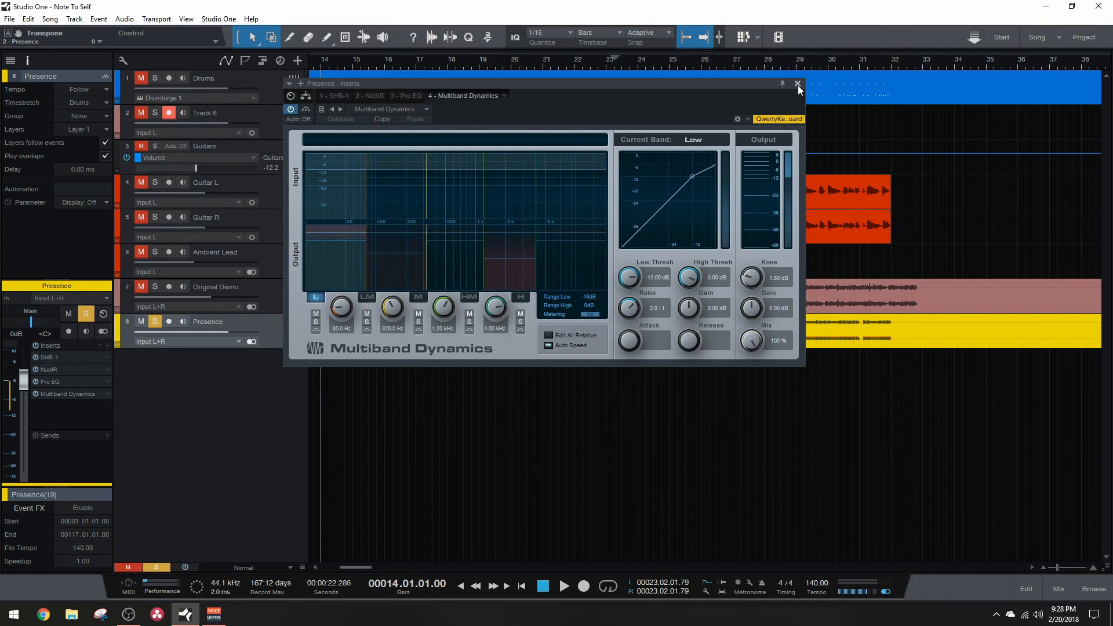
click(797, 83)
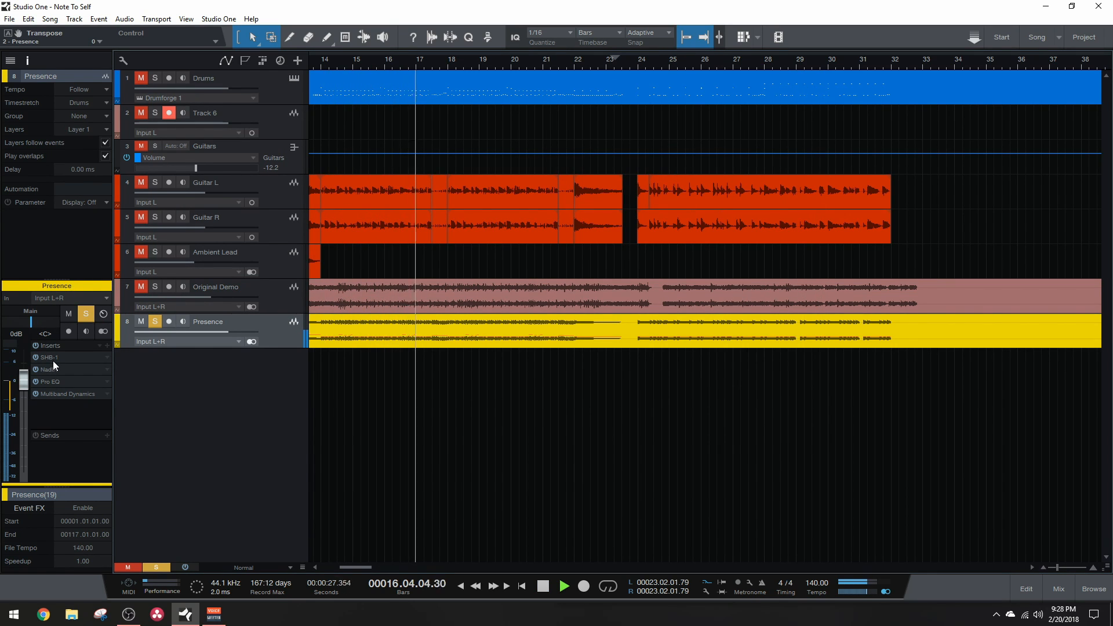
Set the Presence fader to -13.5 dB, then mute and unmute the track to compare
click(155, 323)
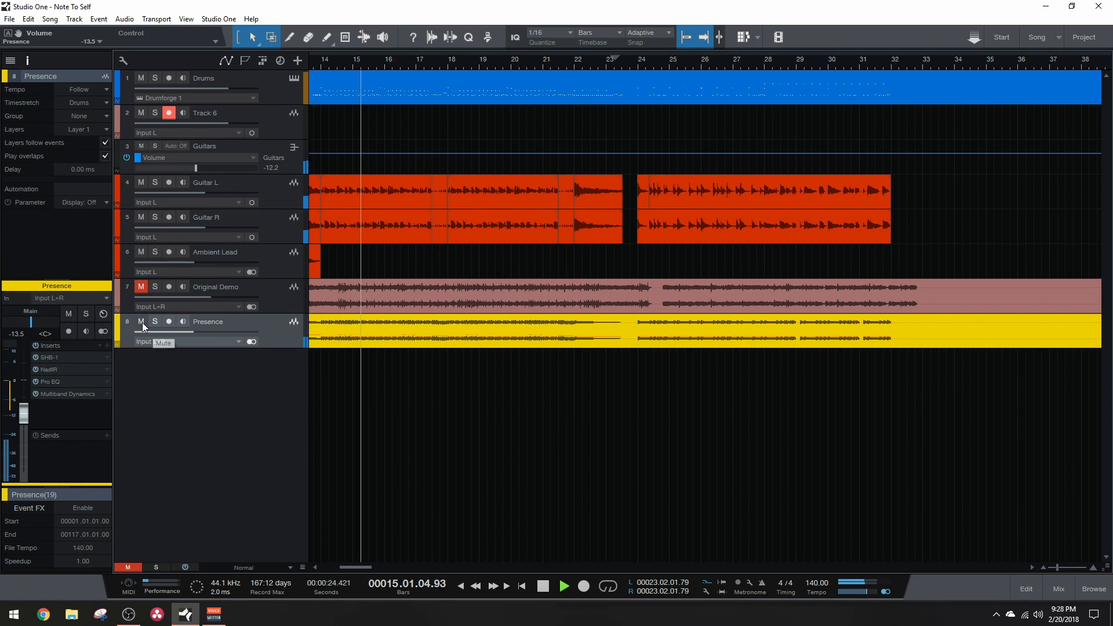
click(141, 321)
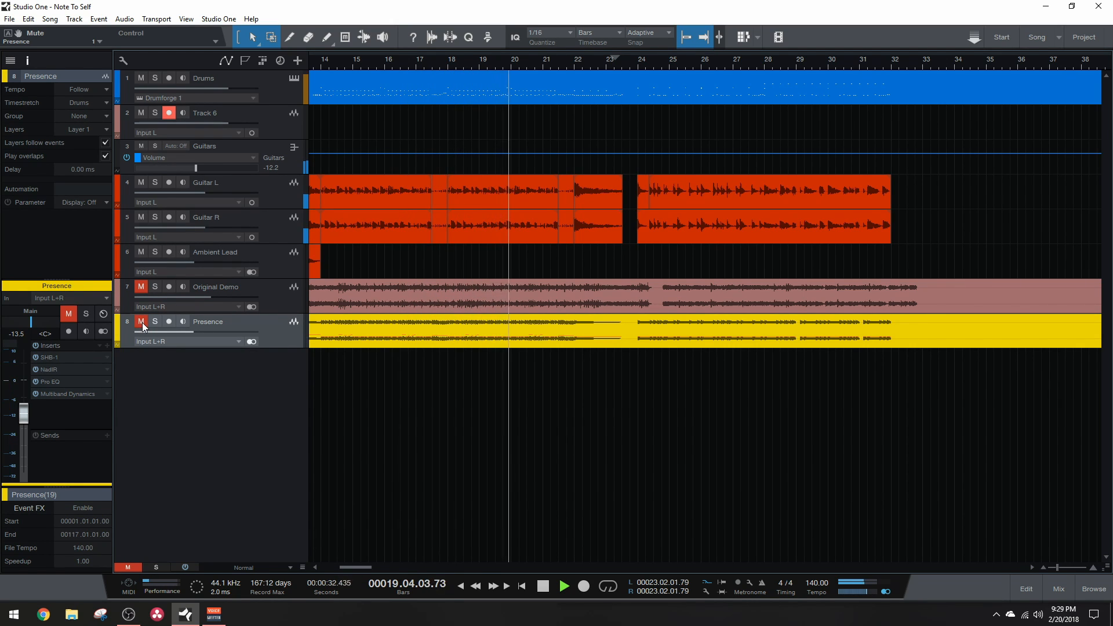
click(140, 322)
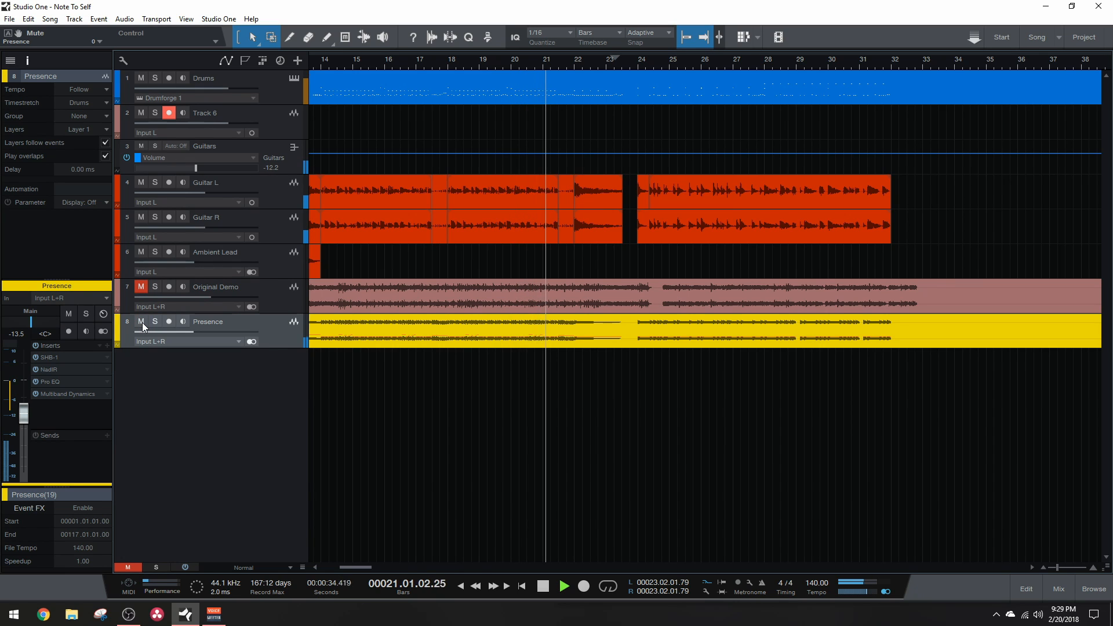